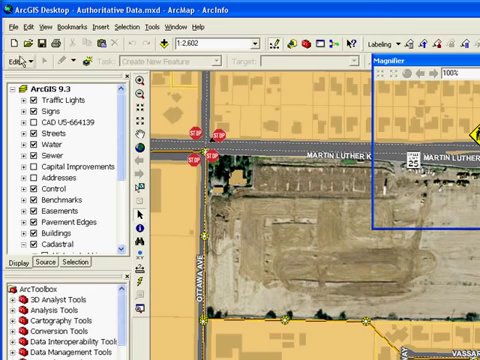
Step: Scroll the ArcToolbox panel to the Conversion Tools while the orange Buildings layer draws
click(20, 64)
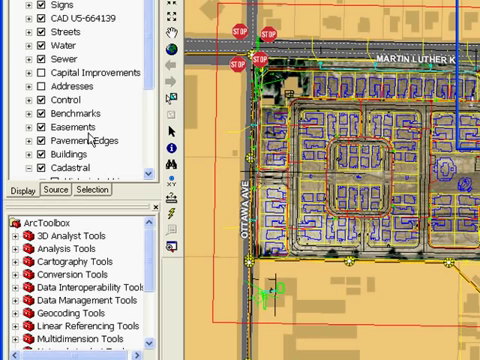
scroll(down, 3)
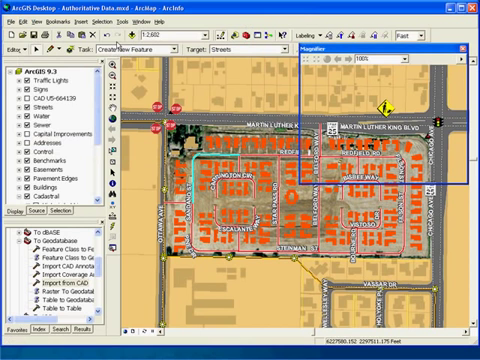
Step: Show the Magnifier window's list of zoom percentages over the MLK Blvd and Chicago Ave intersection
click(16, 48)
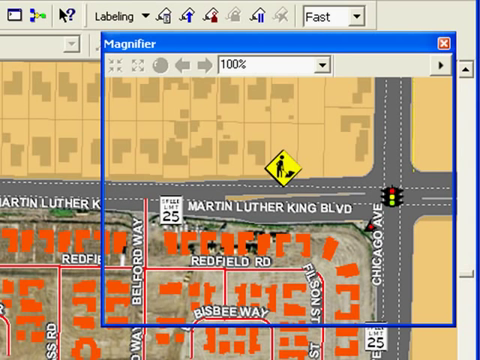
mouse_move(144, 180)
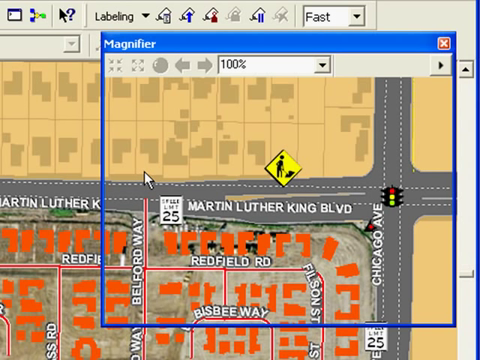
mouse_move(332, 72)
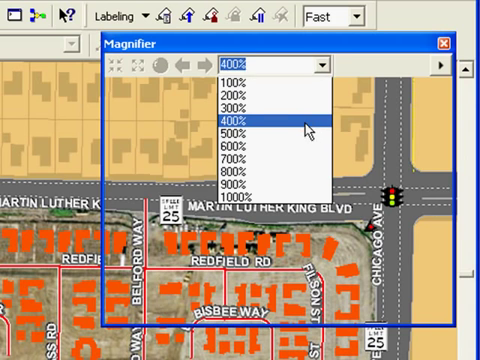
click(256, 120)
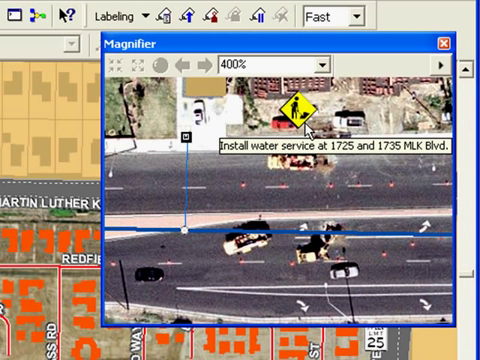
mouse_move(80, 288)
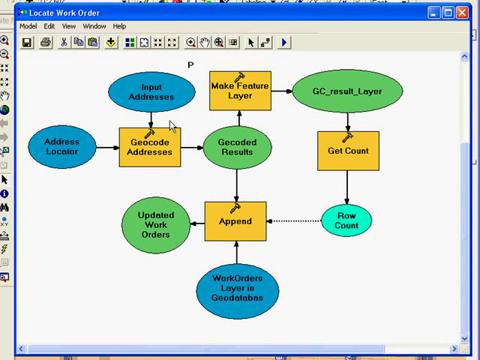
click(148, 90)
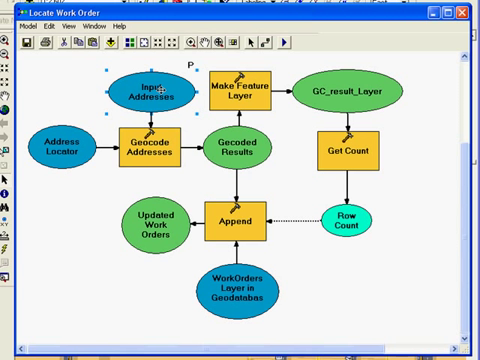
click(148, 144)
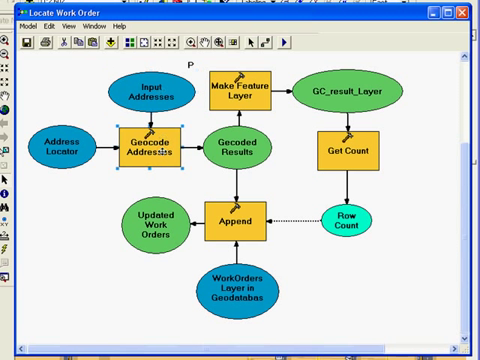
click(240, 148)
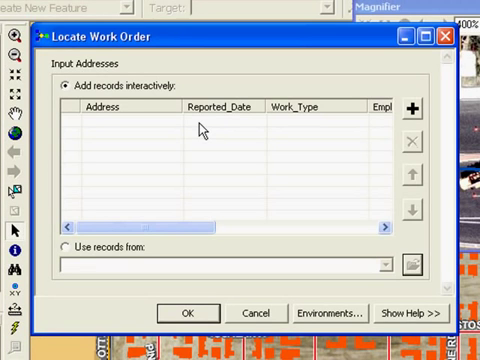
mouse_move(200, 128)
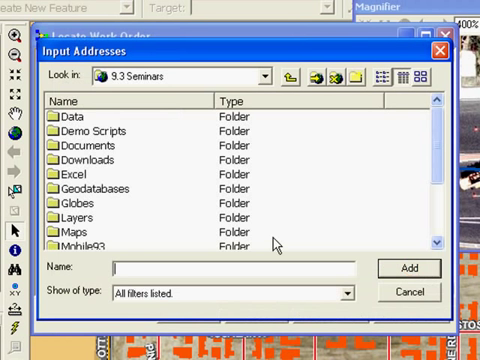
Step: Run the Locate Work Order model with the WorkOrders$ sheet of WorkOrders.xlsx as input addresses
double_click(72, 174)
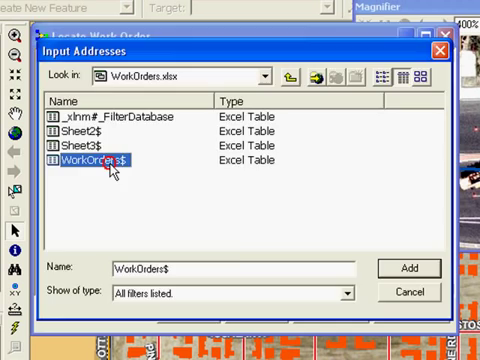
click(408, 268)
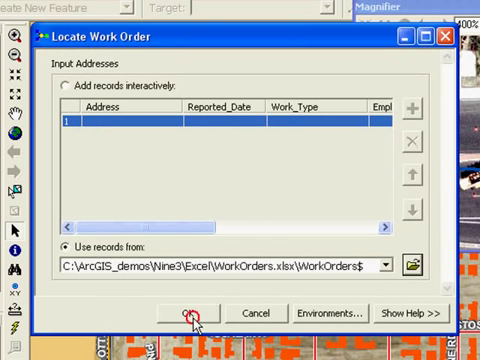
click(192, 312)
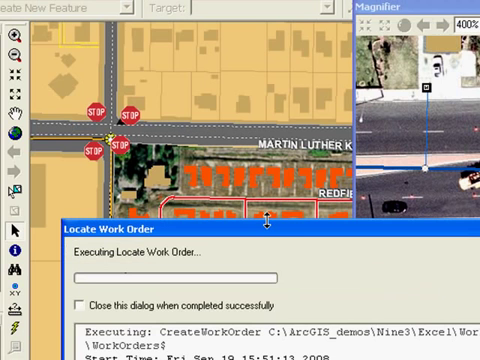